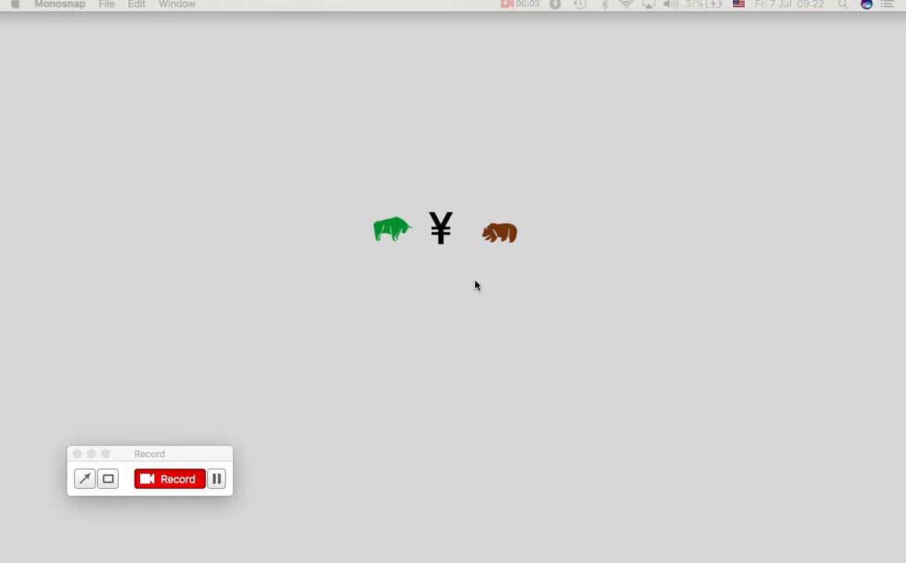
mouse_move(428, 545)
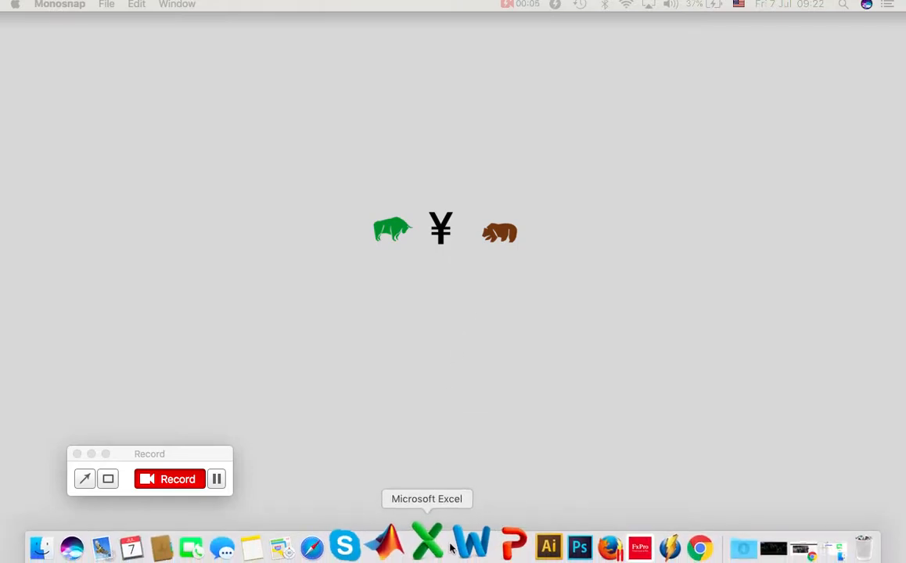
mouse_move(506, 489)
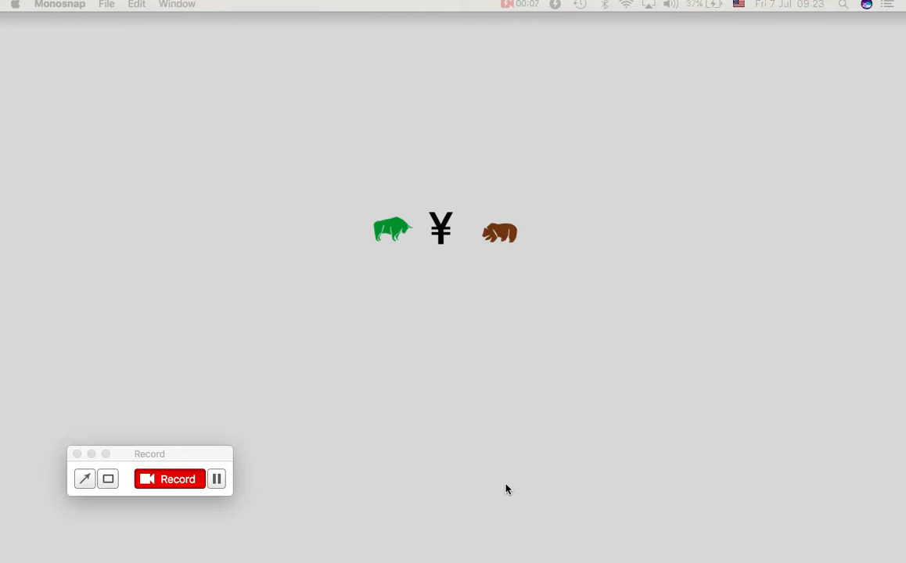
mouse_move(523, 473)
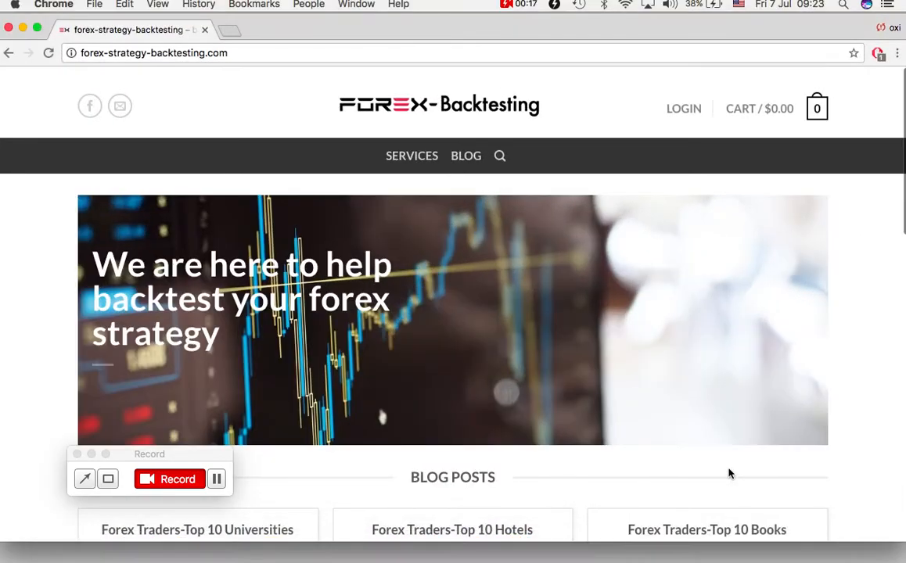
mouse_move(335, 131)
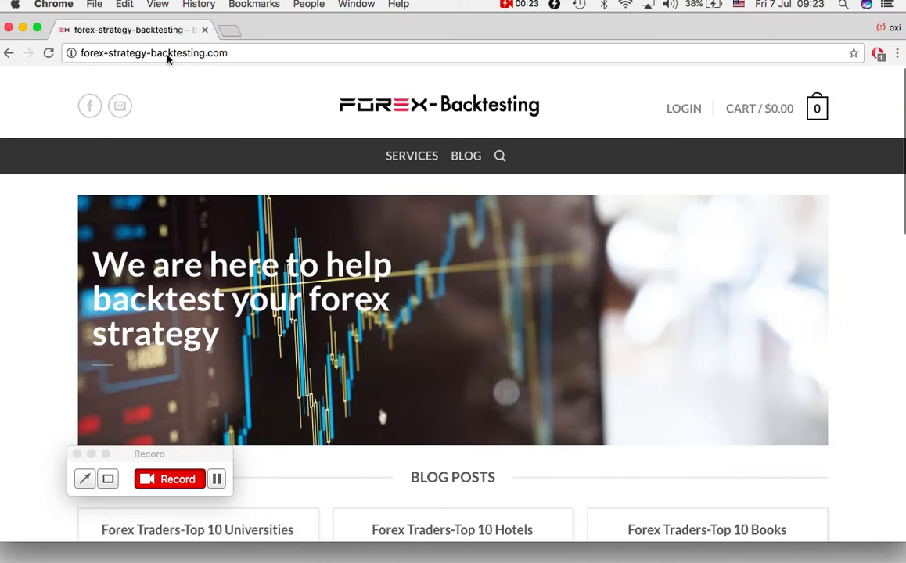
mouse_move(303, 143)
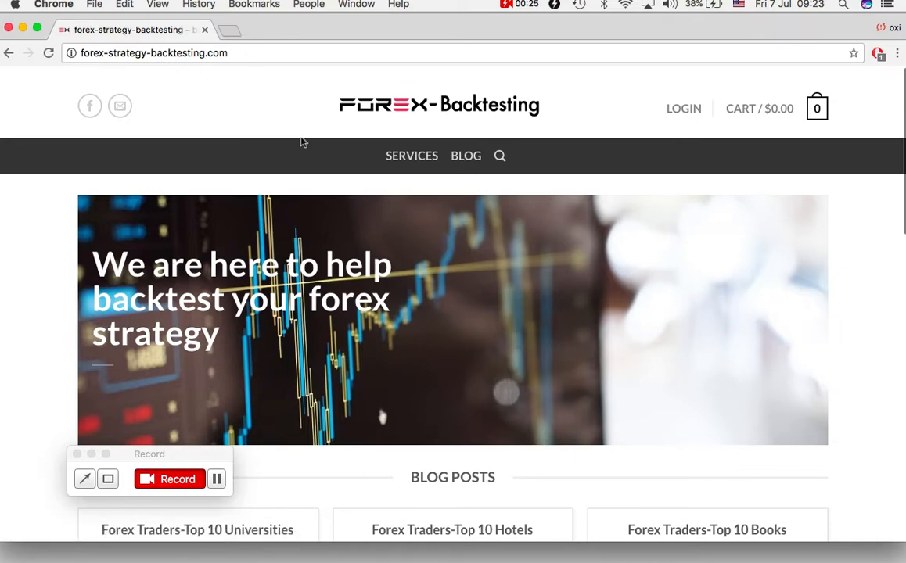
Reach Strategy Testing Packages and go to the Basic Report & EA product page
scroll(down, 3)
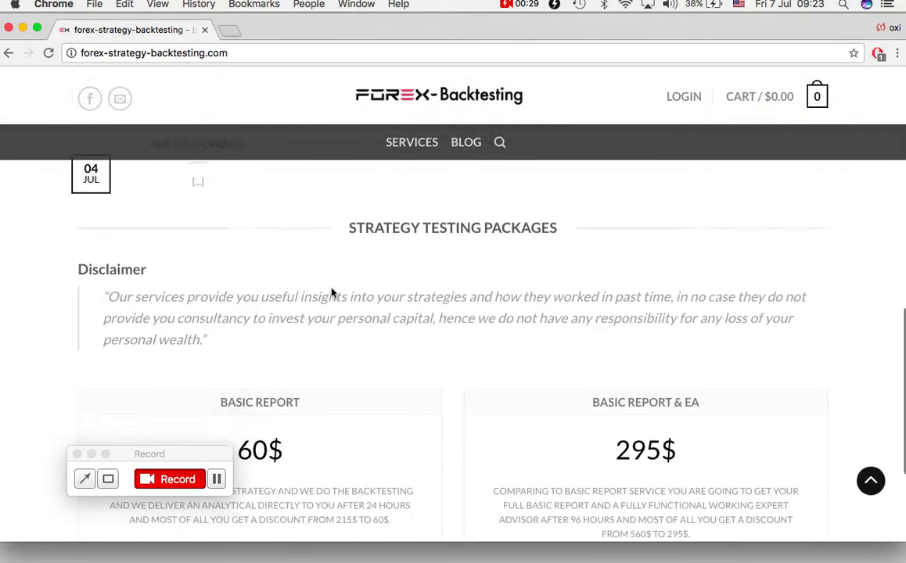
scroll(down, 3)
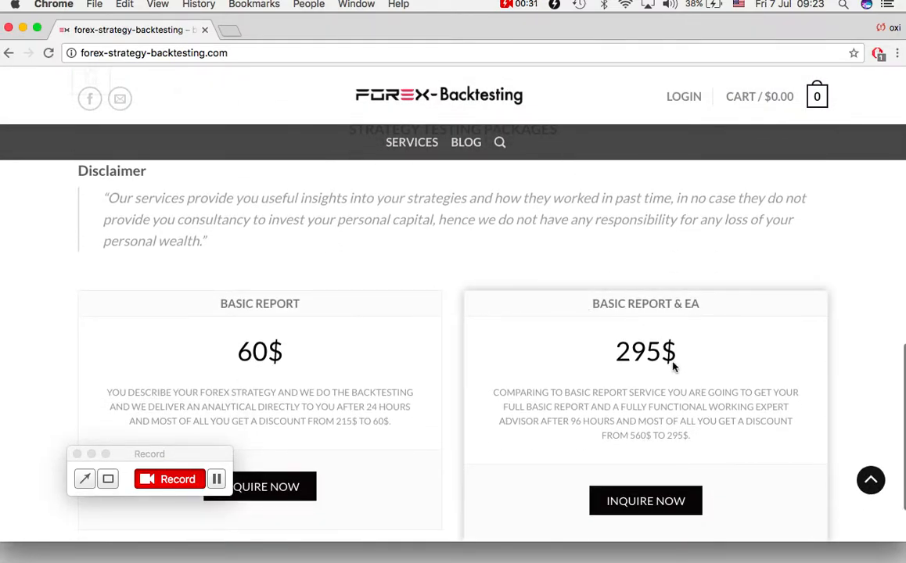
scroll(down, 3)
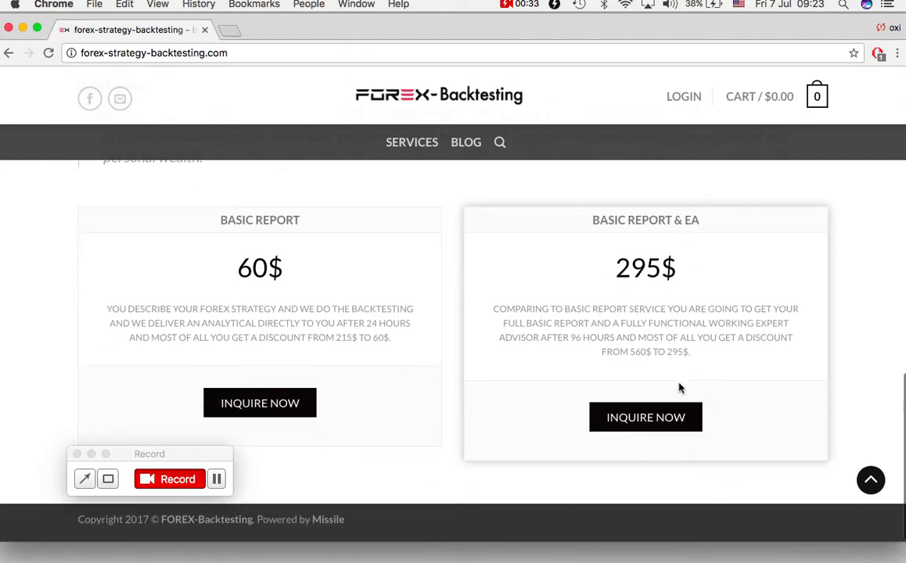
click(645, 416)
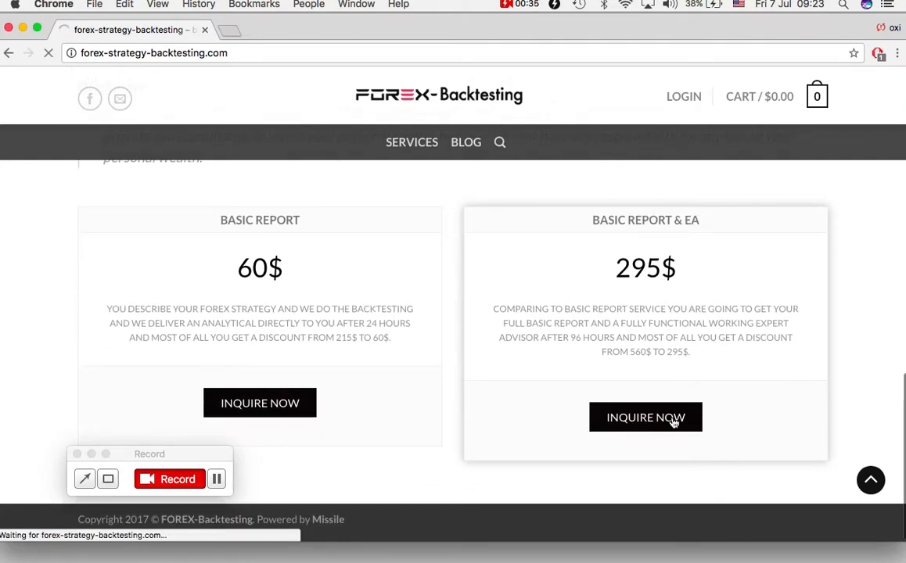
click(645, 416)
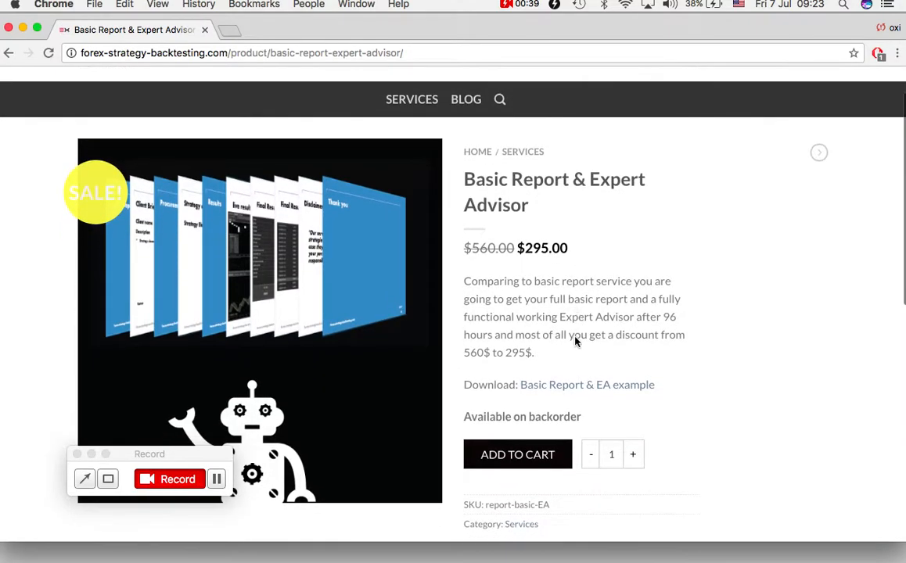
mouse_move(479, 393)
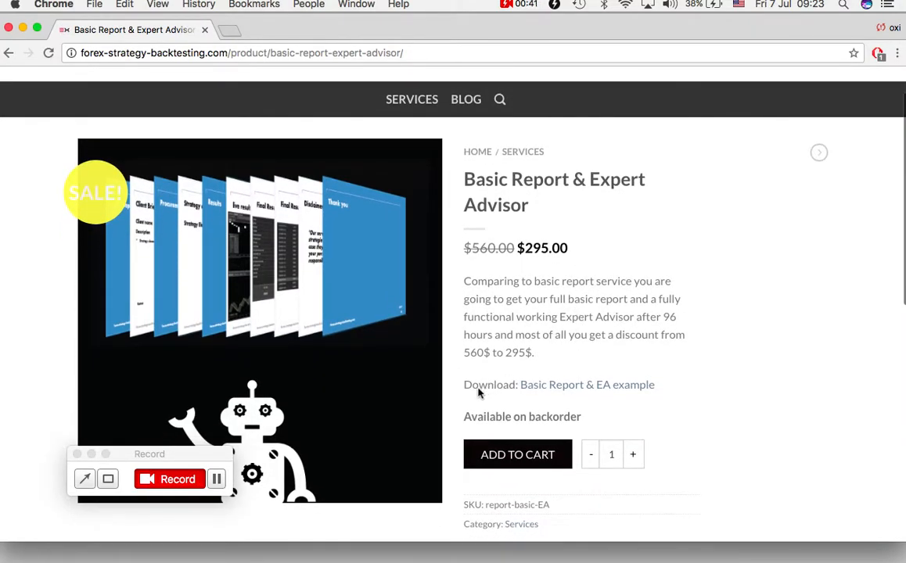
mouse_move(545, 385)
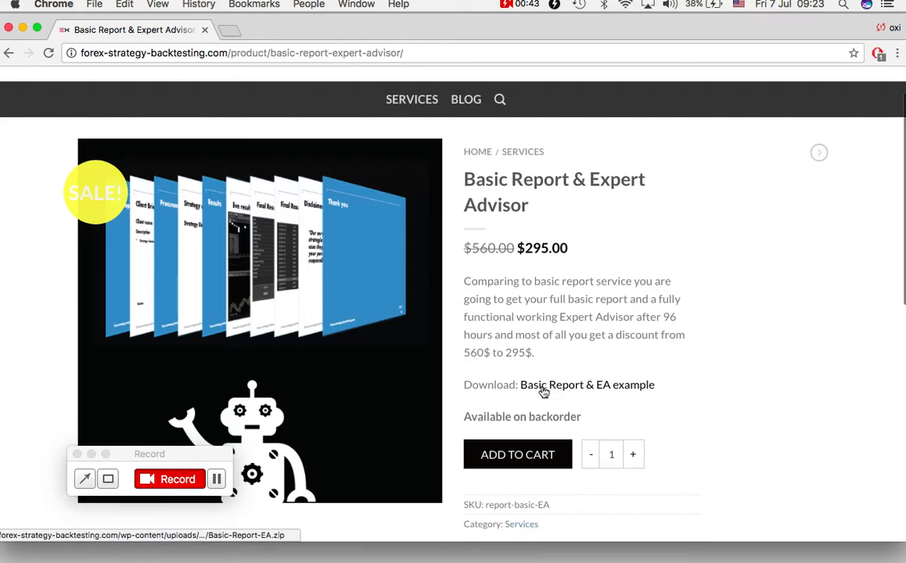
Download the Basic Report & EA example zip and reveal it in Downloads
click(586, 385)
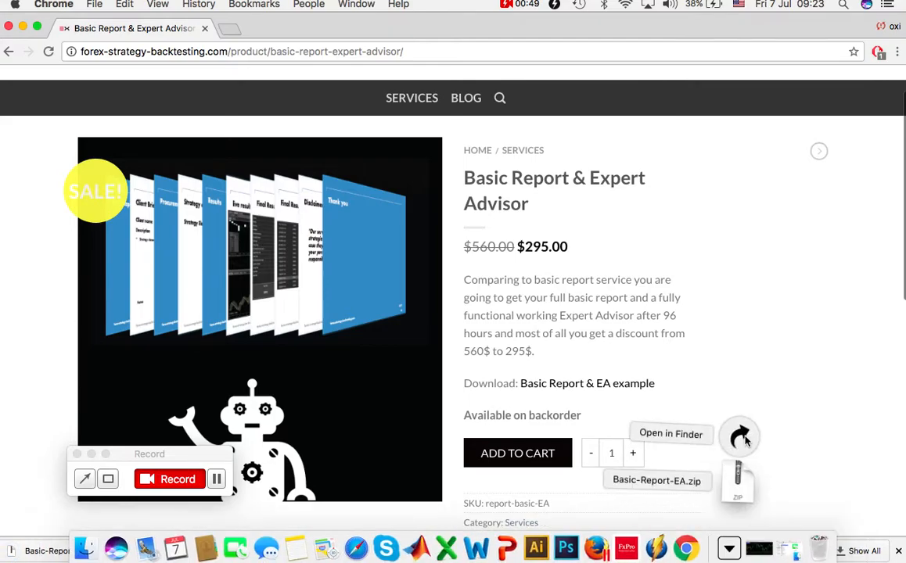
click(670, 433)
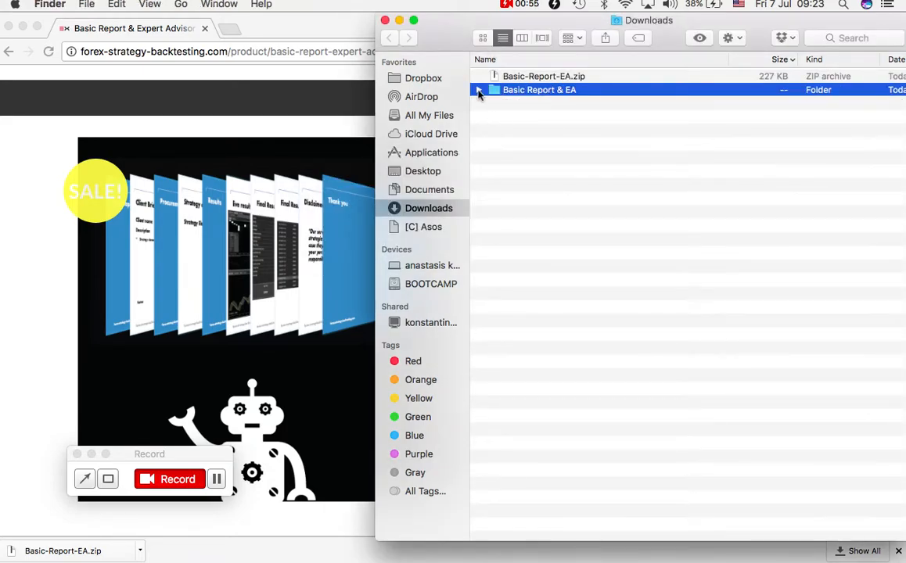
Expose RSI forex backtesting.mq4 inside Basic Report & EA, then move to Applications
click(478, 89)
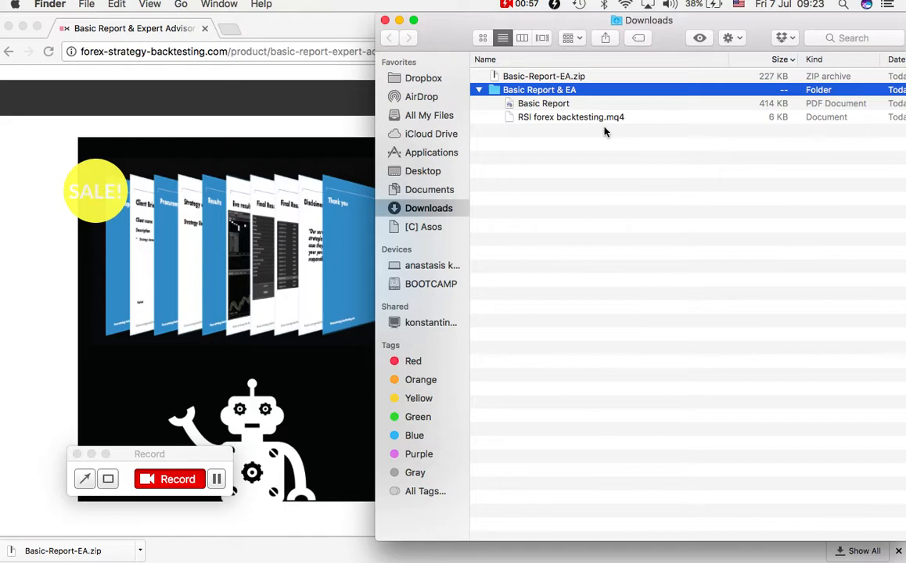
click(570, 116)
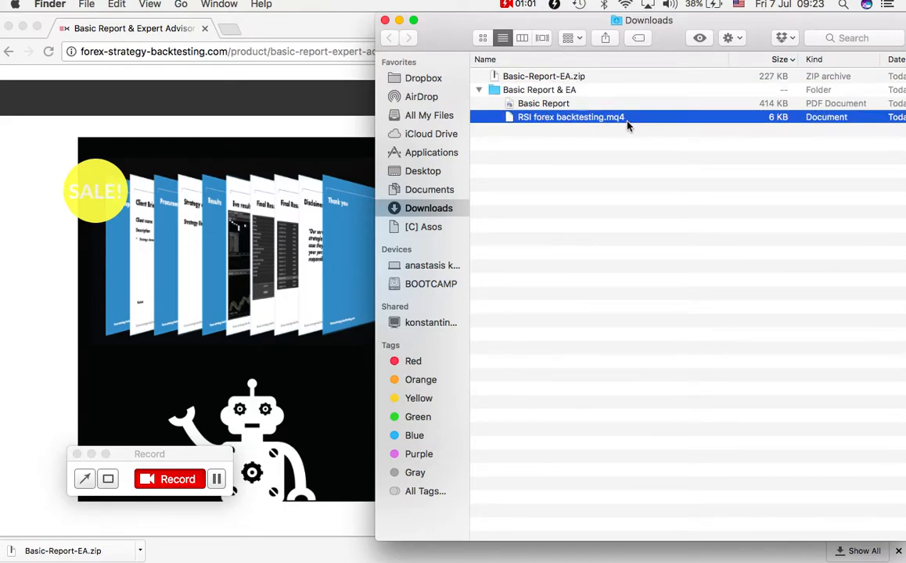
mouse_move(680, 155)
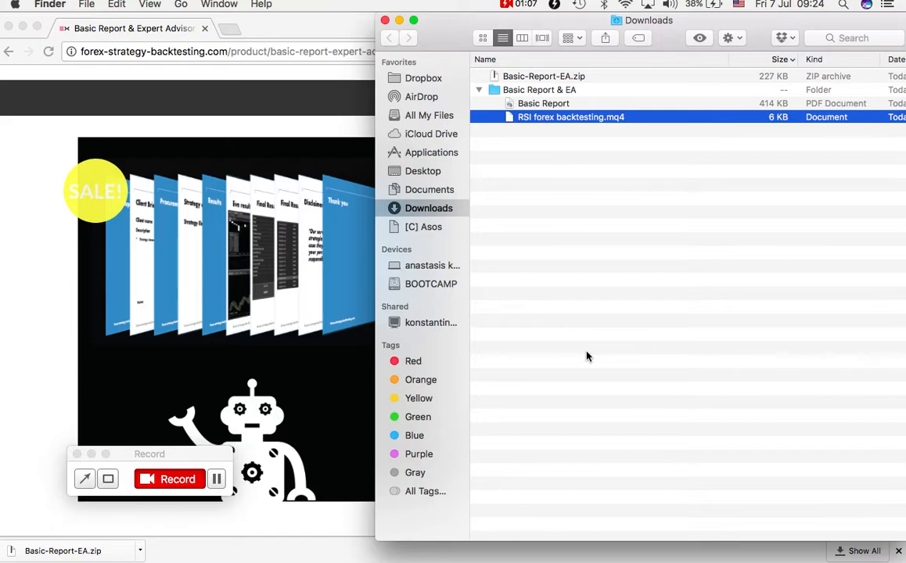
mouse_move(695, 491)
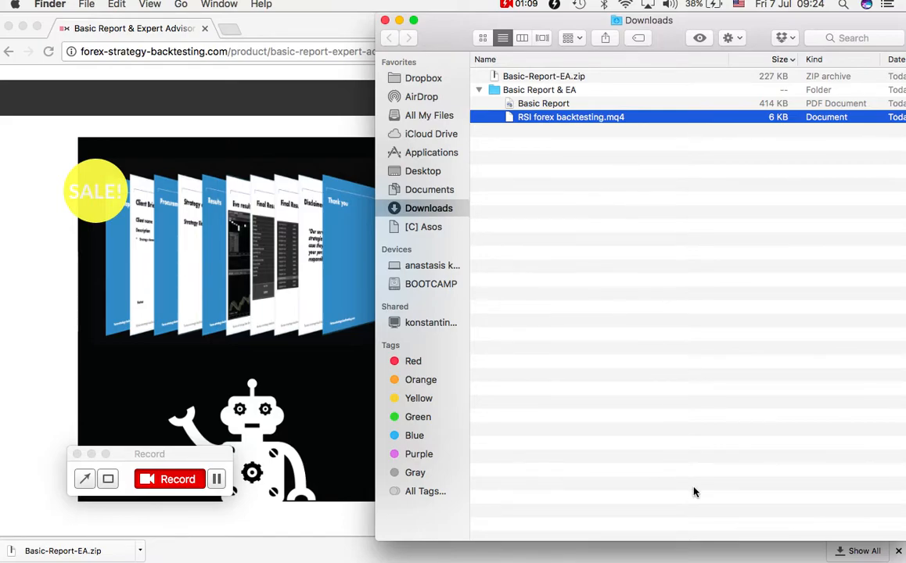
mouse_move(682, 540)
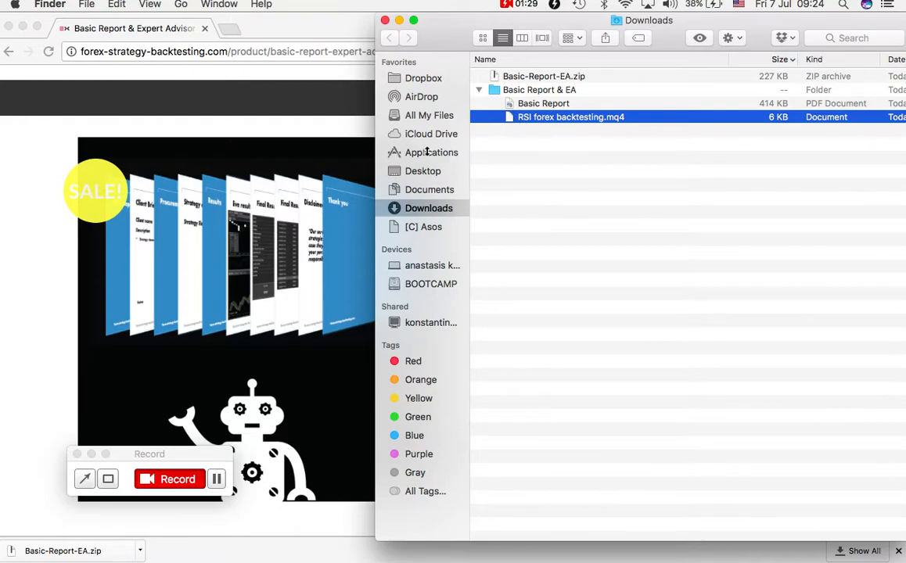
click(432, 152)
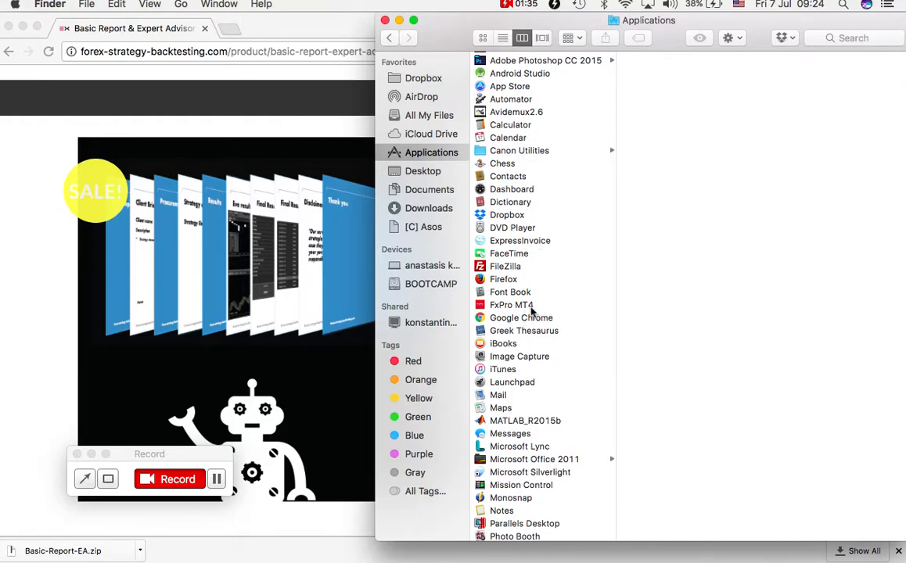
Show the package contents of FxPro MT4: Contents, drive_c and Wineskin
click(510, 304)
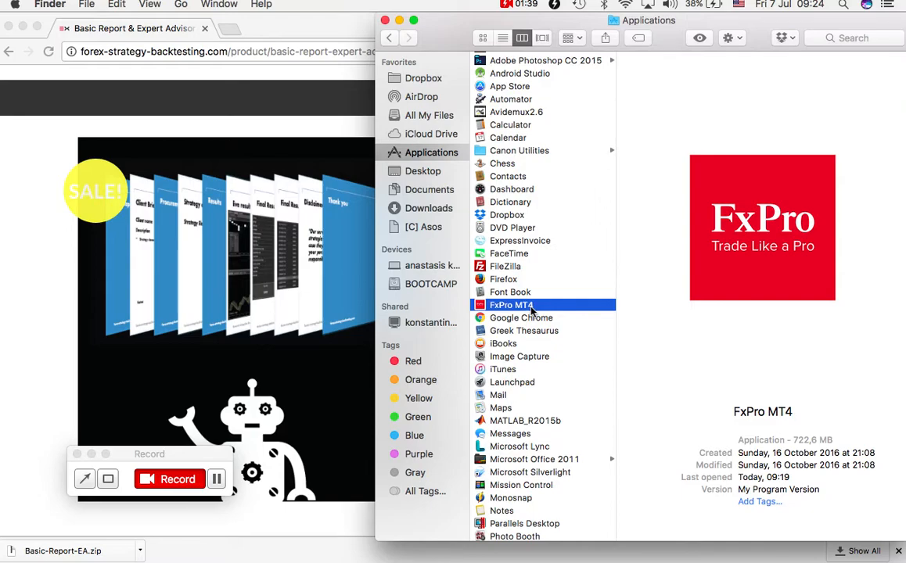
right_click(511, 303)
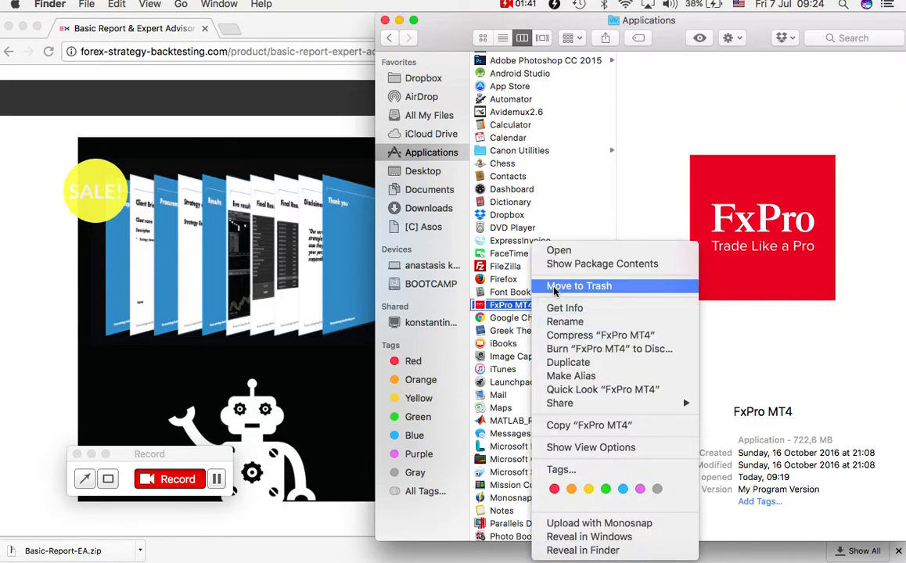
mouse_move(601, 263)
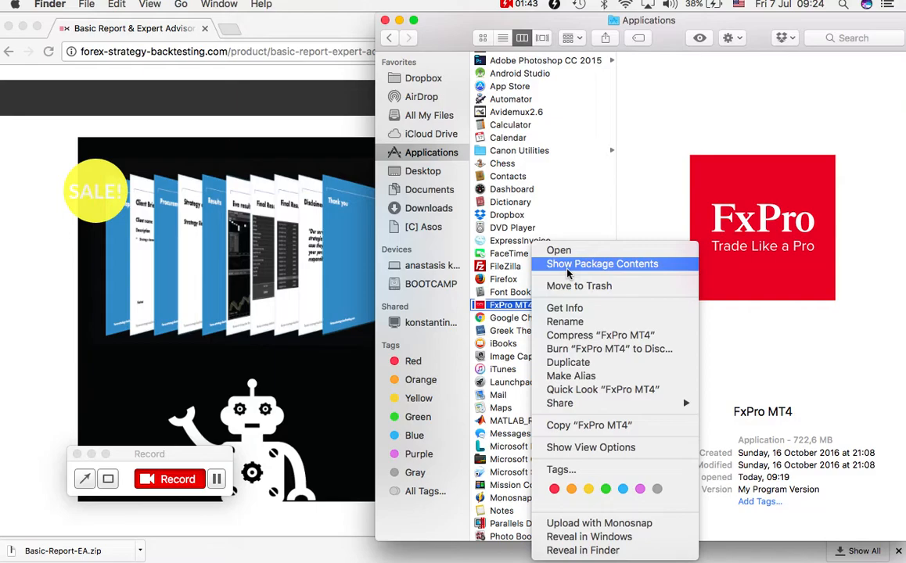
click(602, 263)
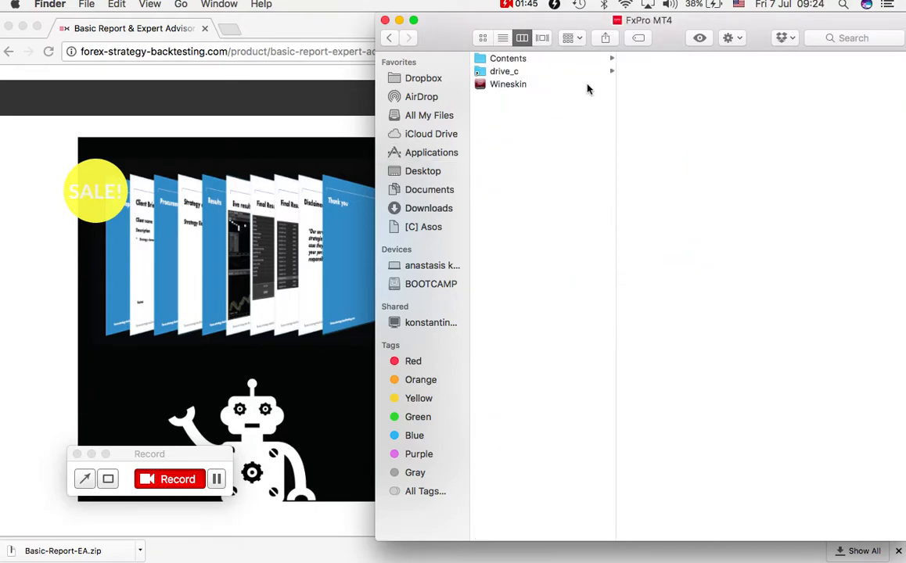
mouse_move(585, 75)
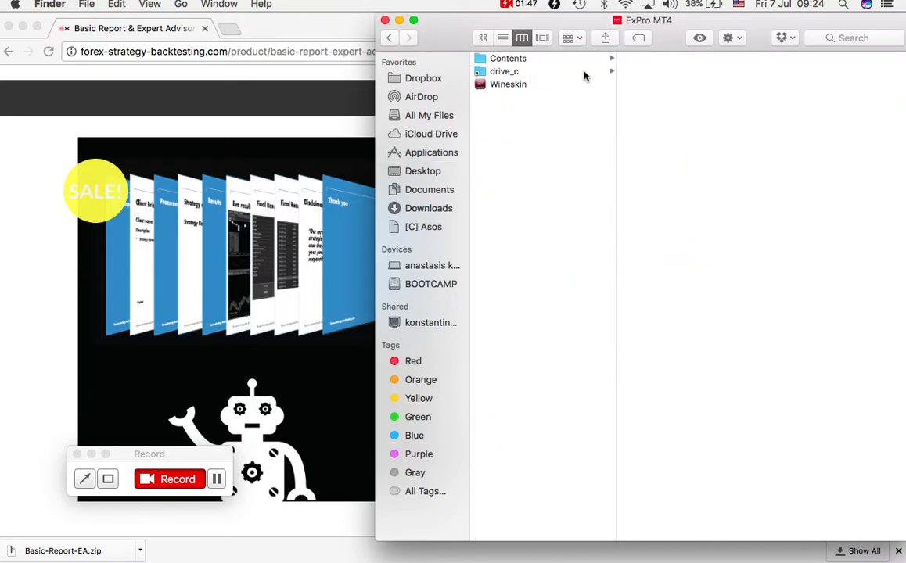
Navigate drive_c > Program Files > FxPro - MetaTrader 4 > MQL4 > Experts
click(504, 71)
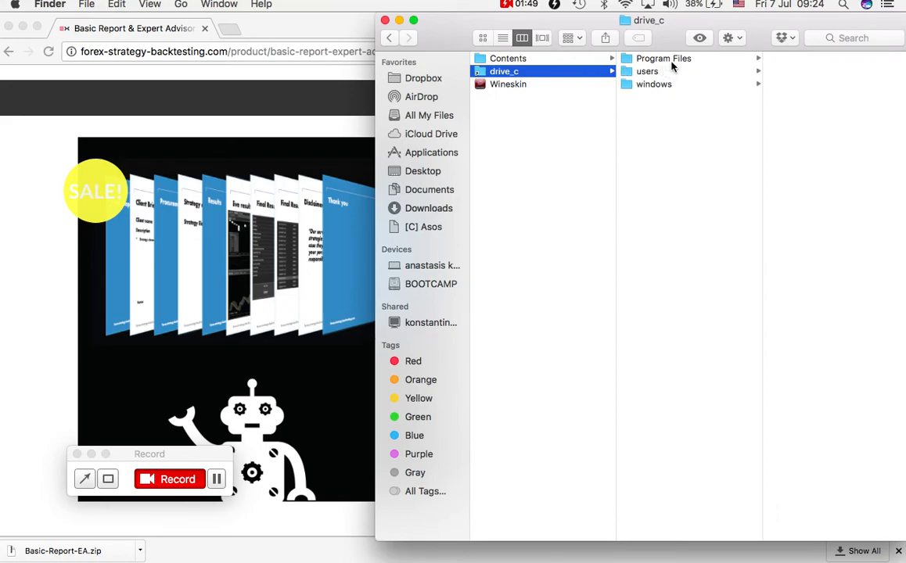
click(664, 58)
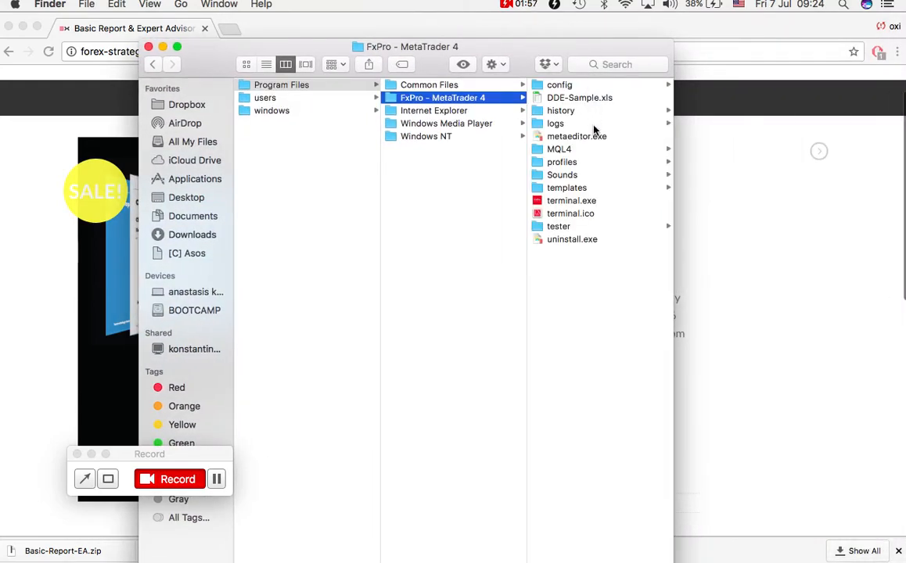
click(559, 149)
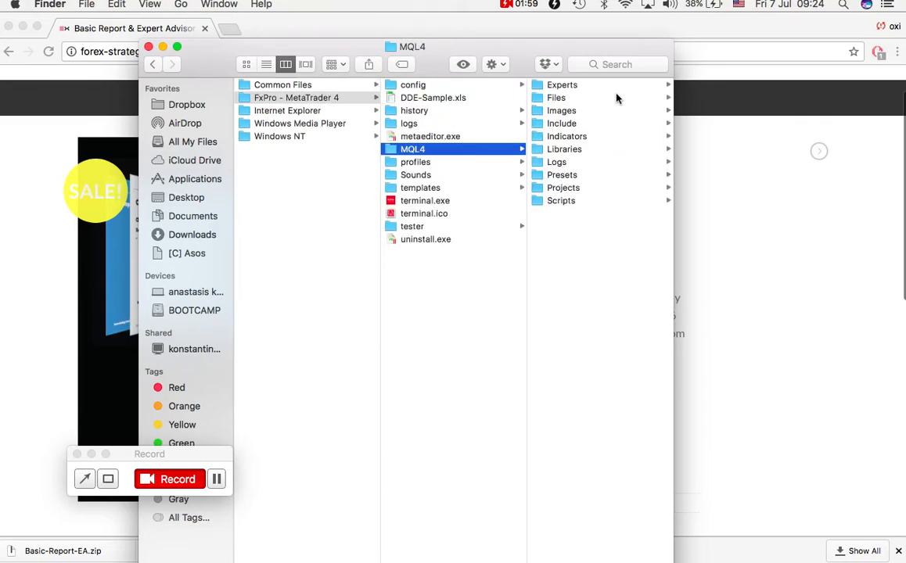
click(562, 85)
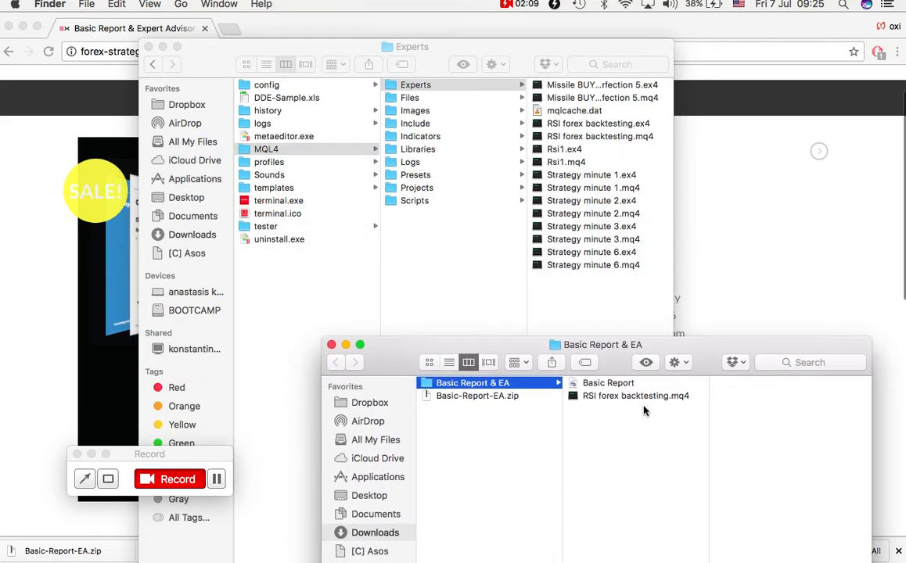
Drag RSI forex backtesting.mq4 from Basic Report & EA into the Experts folder
click(635, 395)
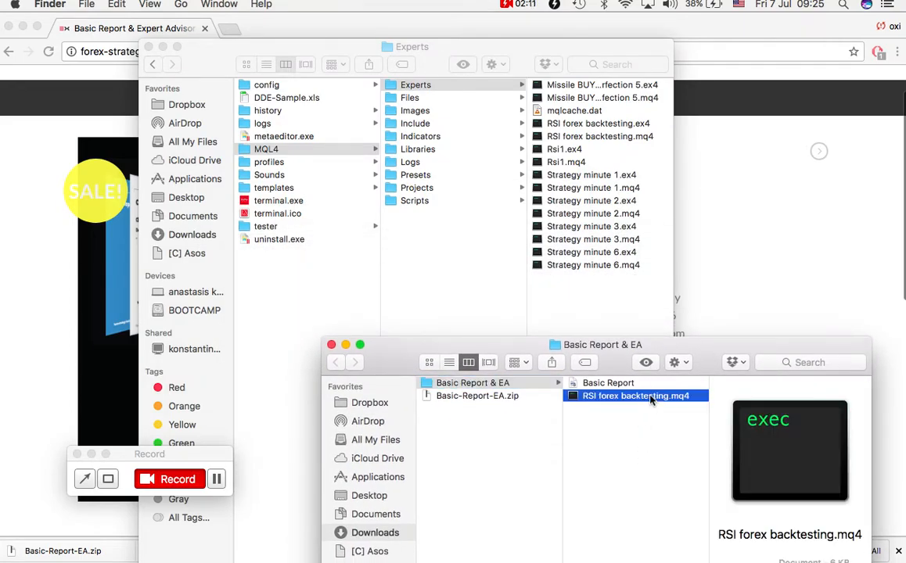
mouse_move(655, 135)
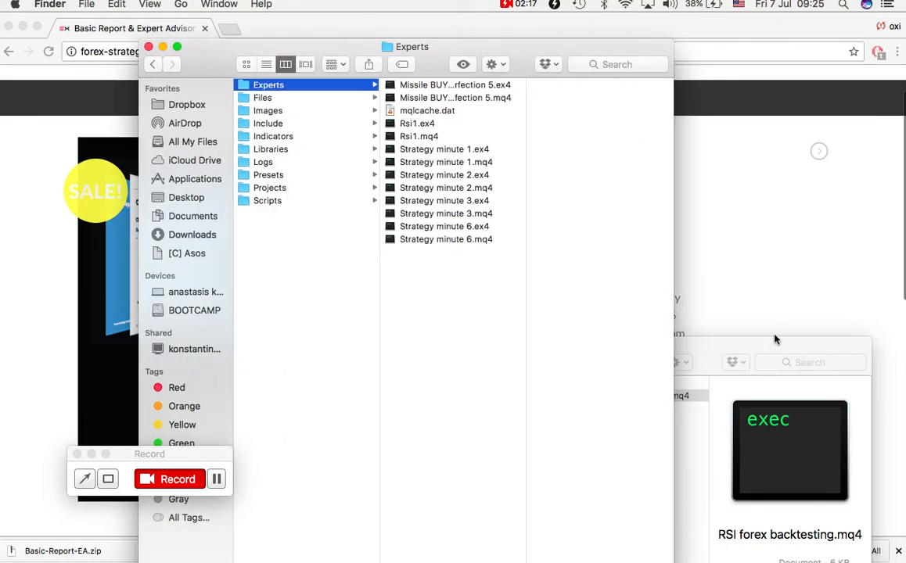
click(635, 395)
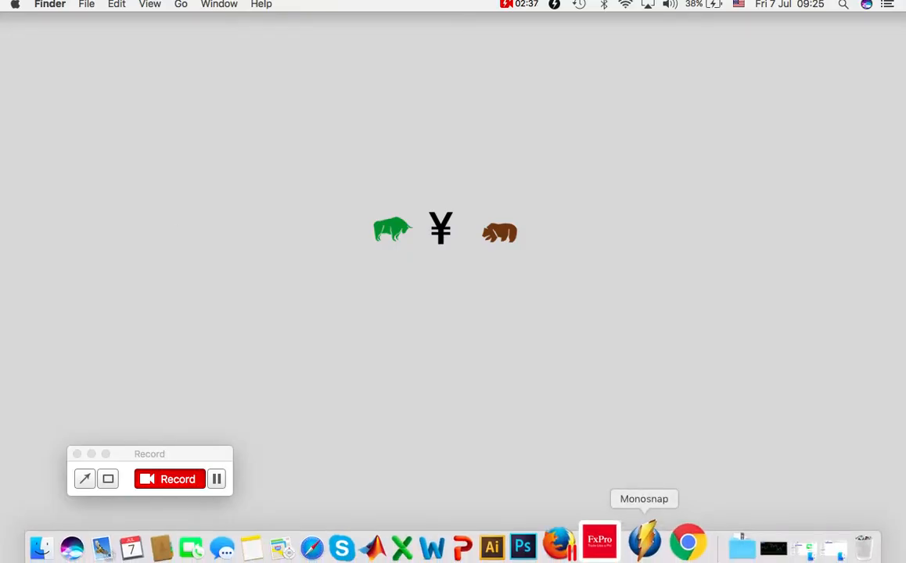
Launch FxPro MT4 from the Dock onto the demo account GBPJPY chart
right_click(613, 540)
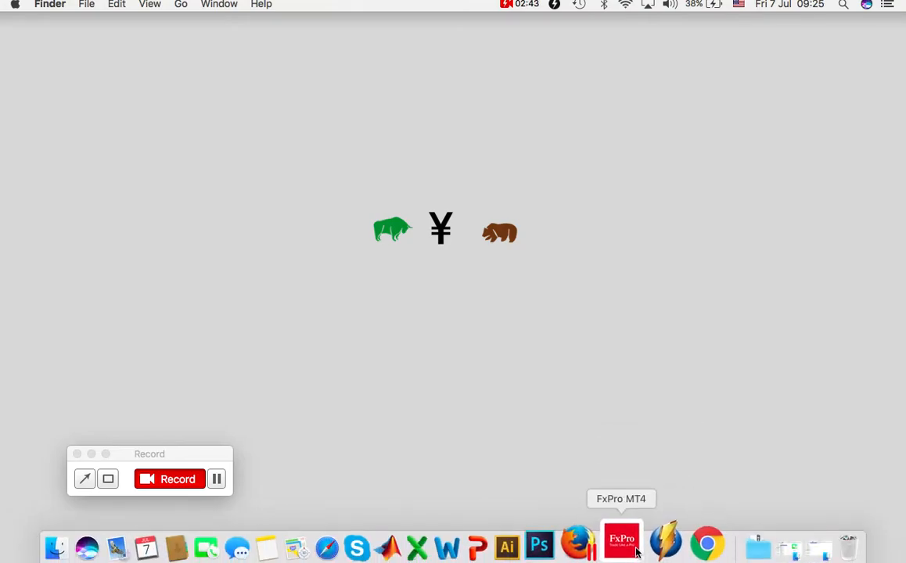
click(621, 544)
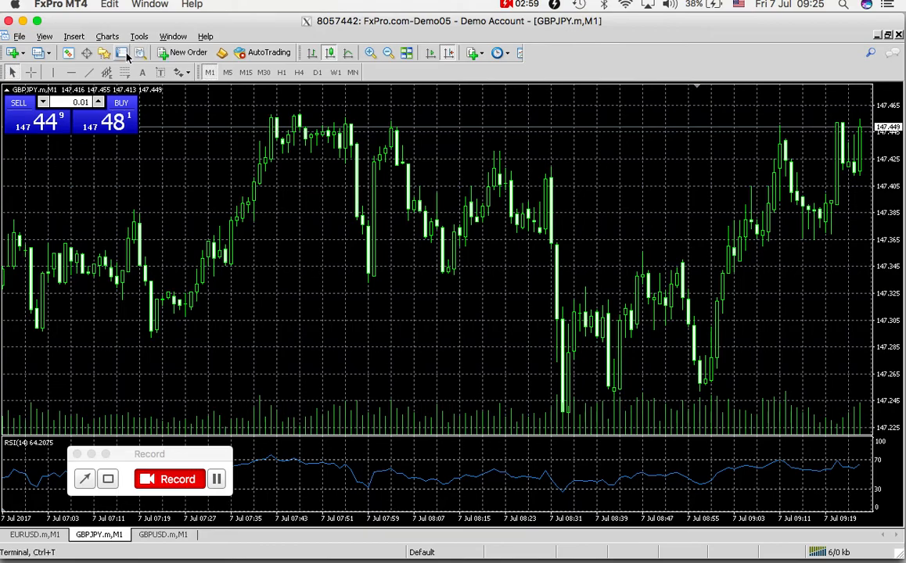
mouse_move(122, 53)
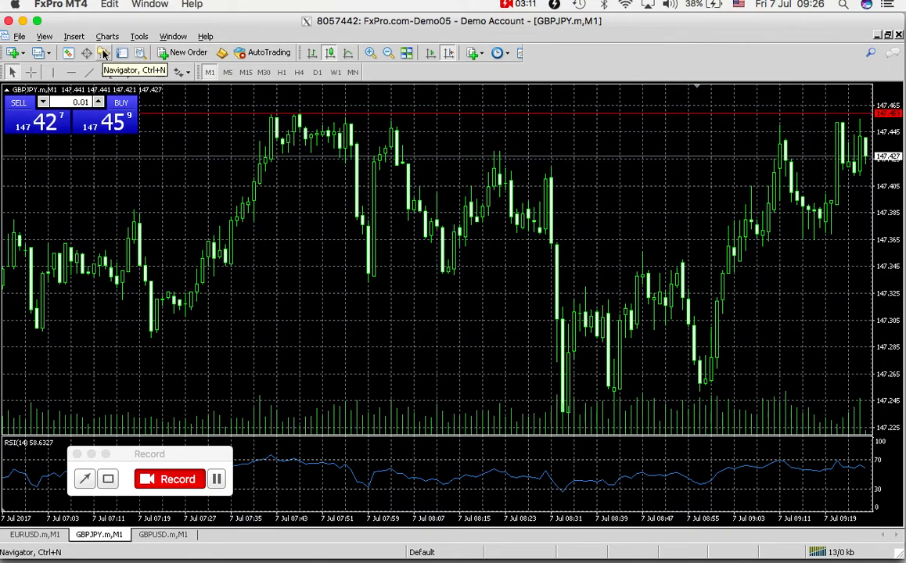
Open the Navigator and highlight RSI forex backtesting under Expert Advisors
click(103, 53)
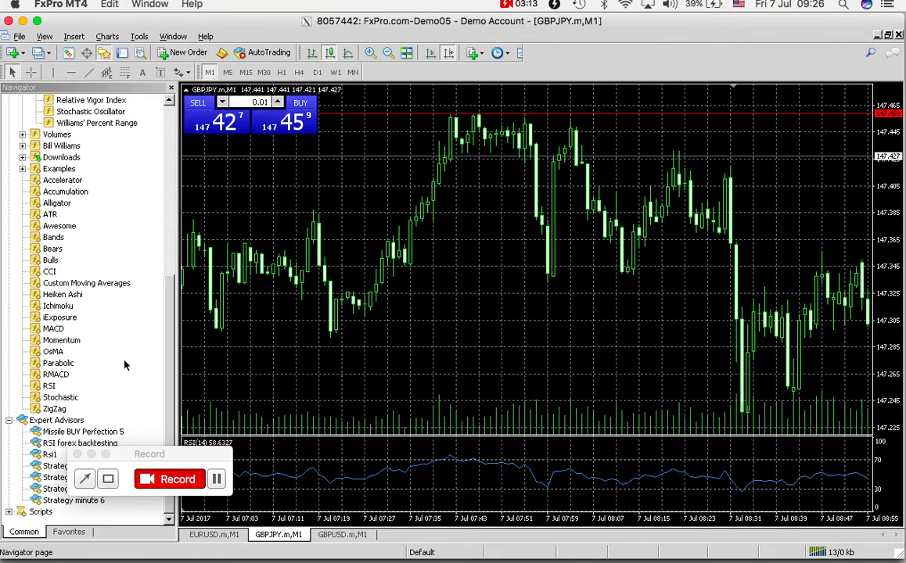
mouse_move(144, 456)
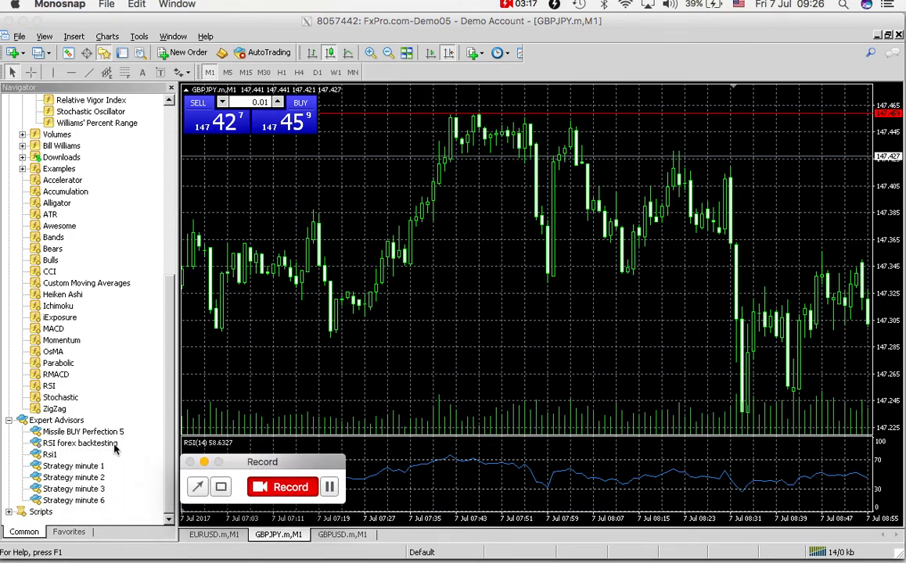
click(81, 443)
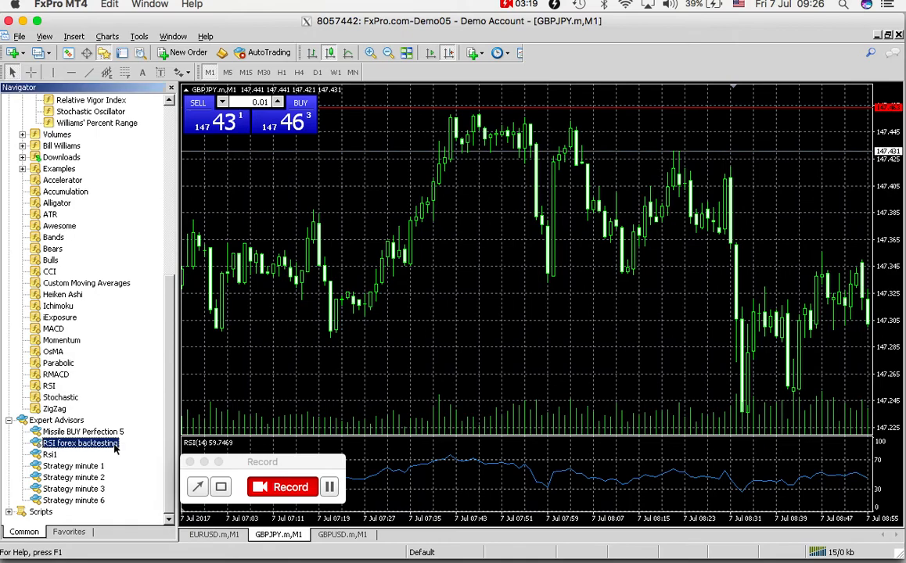